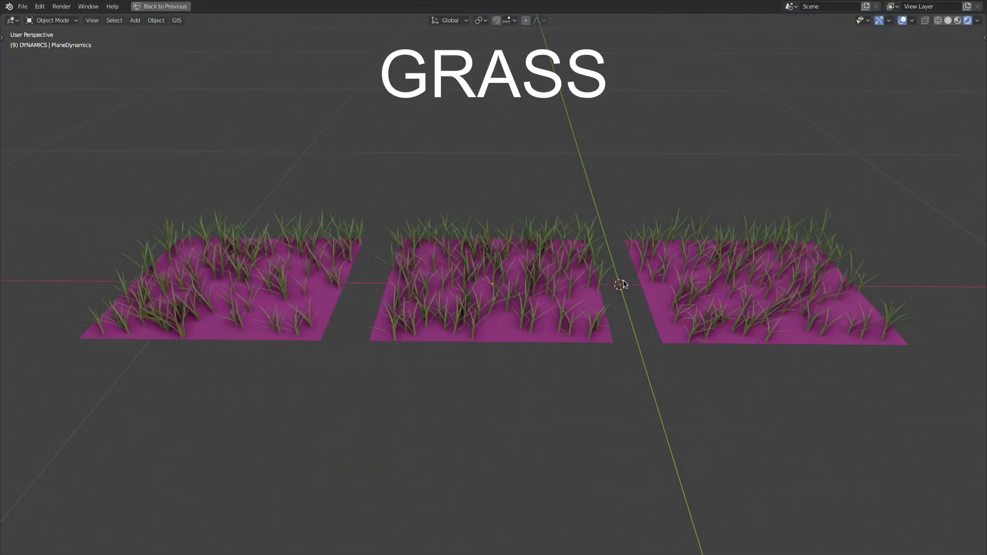
Step: Scroll down through the PlaneStatics hair particle settings in the properties panel
click(492, 284)
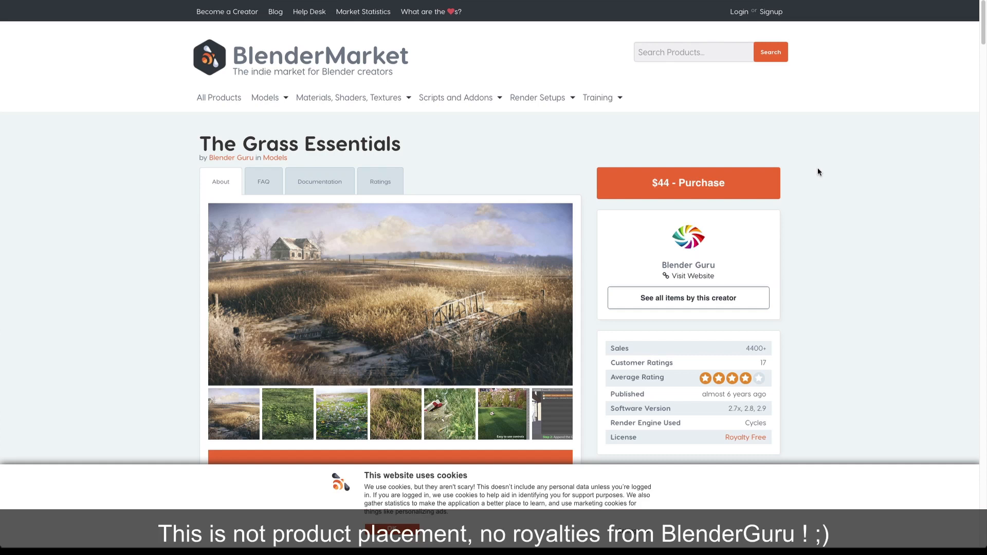
scroll(down, 3)
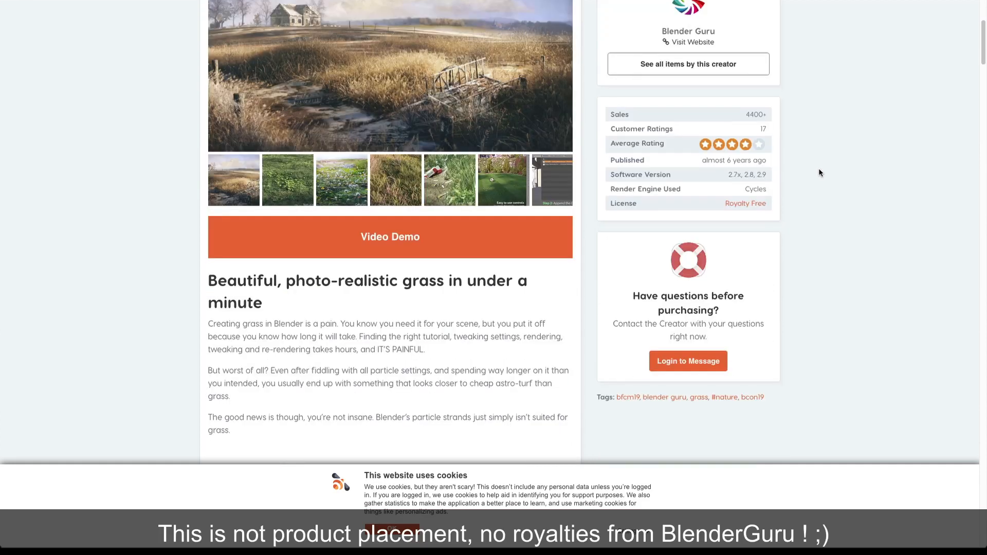
scroll(down, 3)
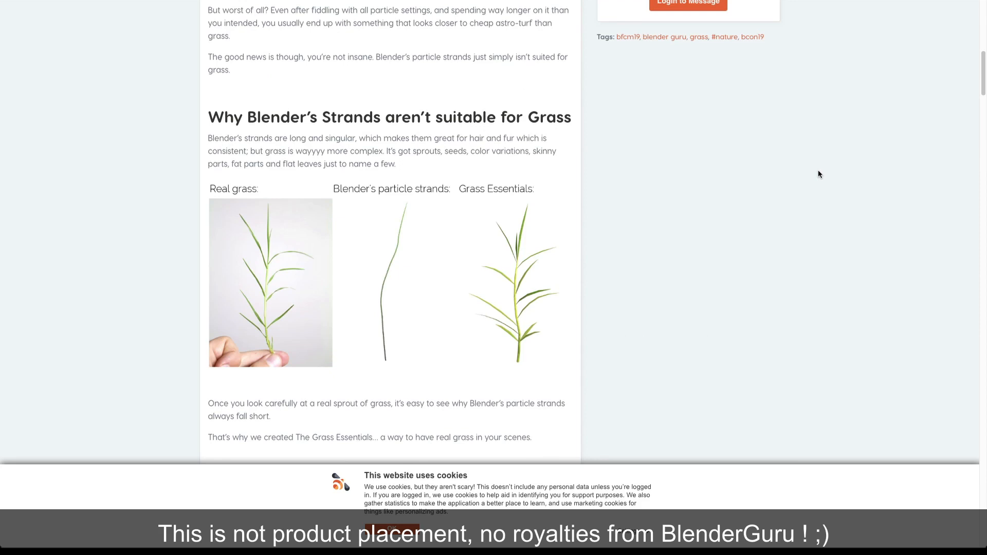
scroll(down, 3)
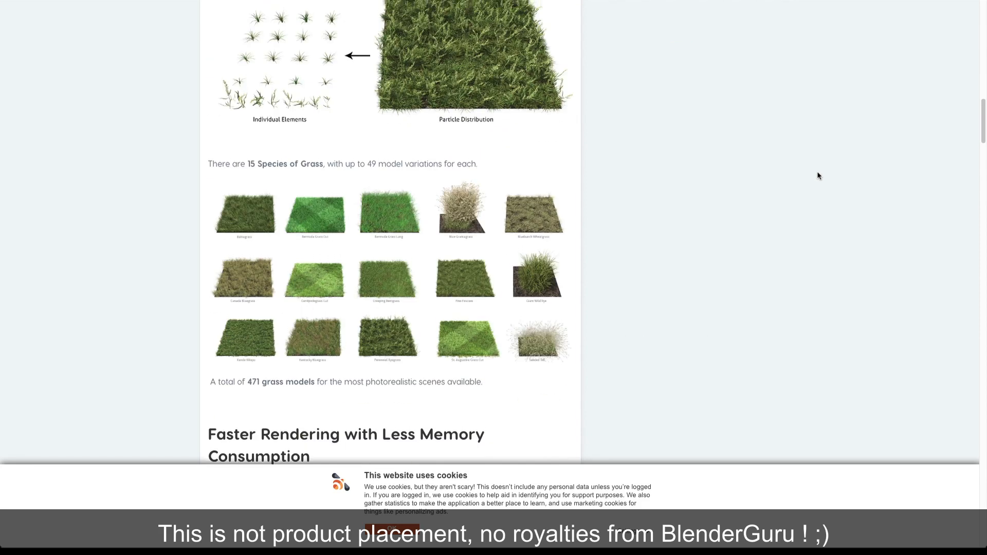
scroll(down, 3)
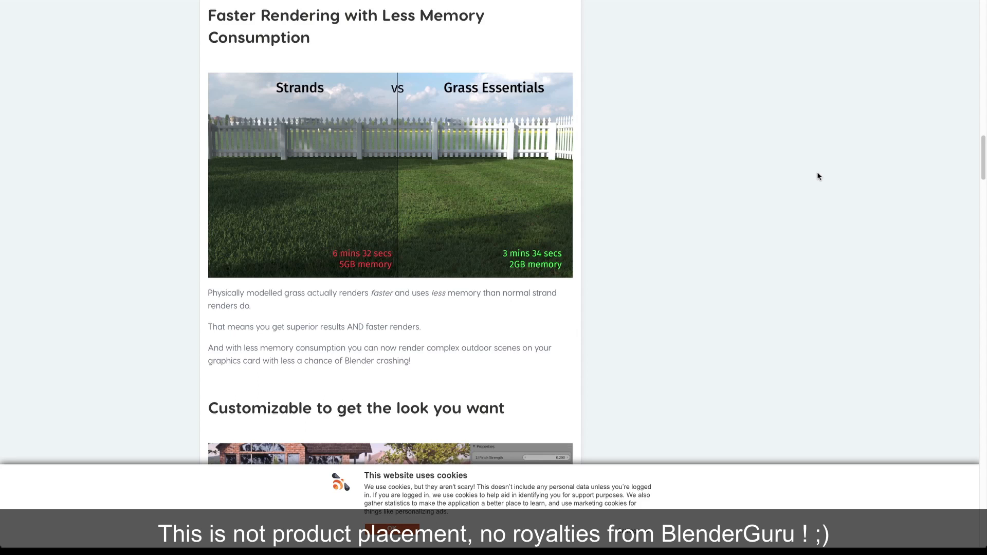
scroll(down, 3)
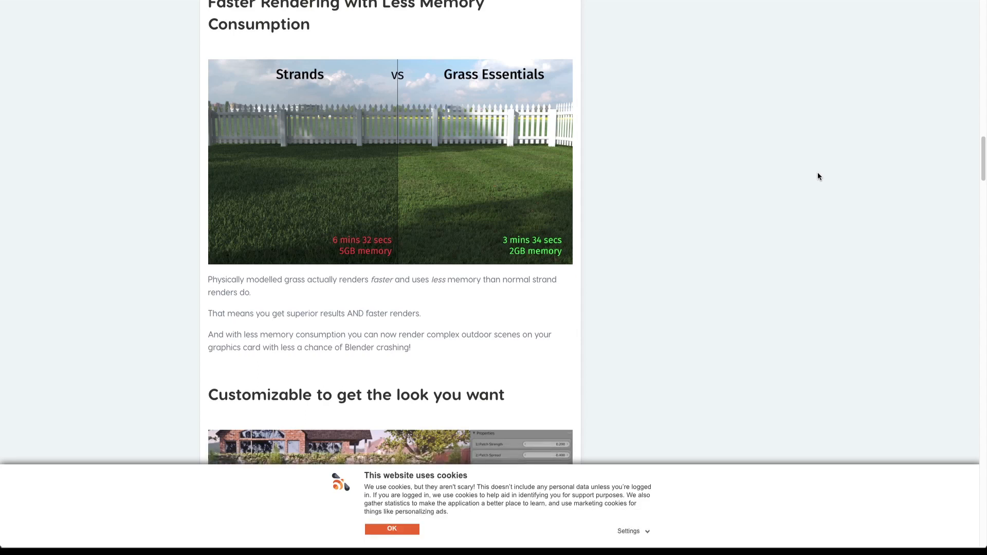
scroll(down, 3)
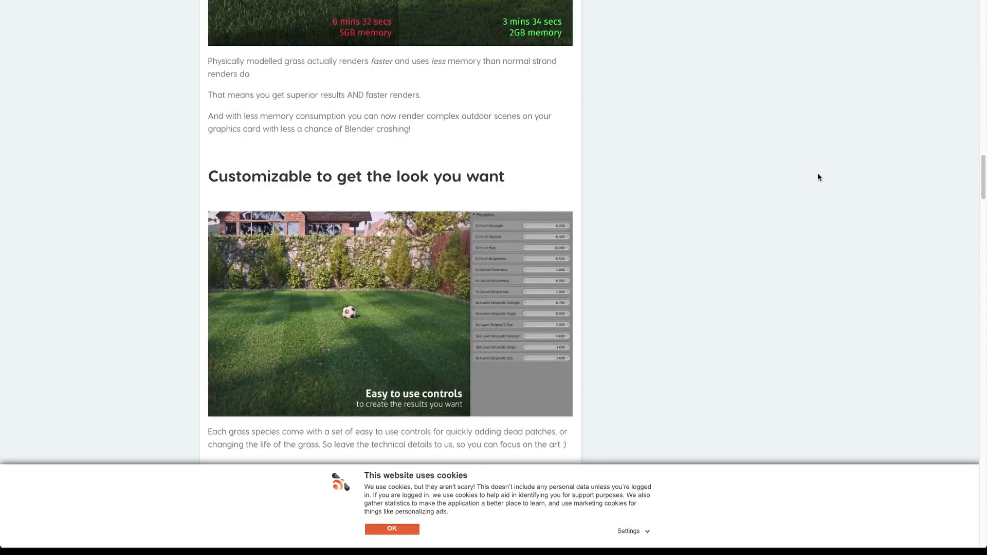
scroll(down, 3)
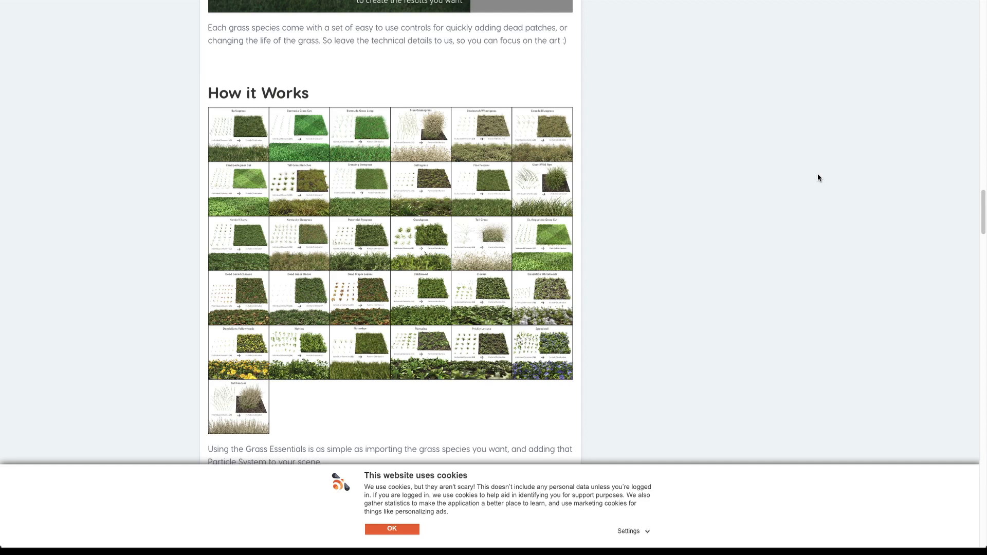
scroll(down, 3)
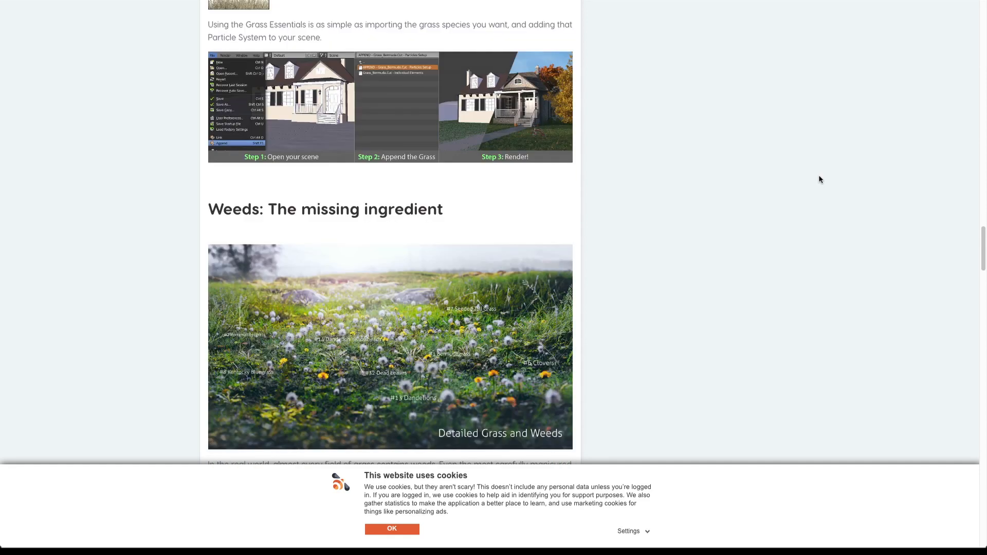
scroll(down, 3)
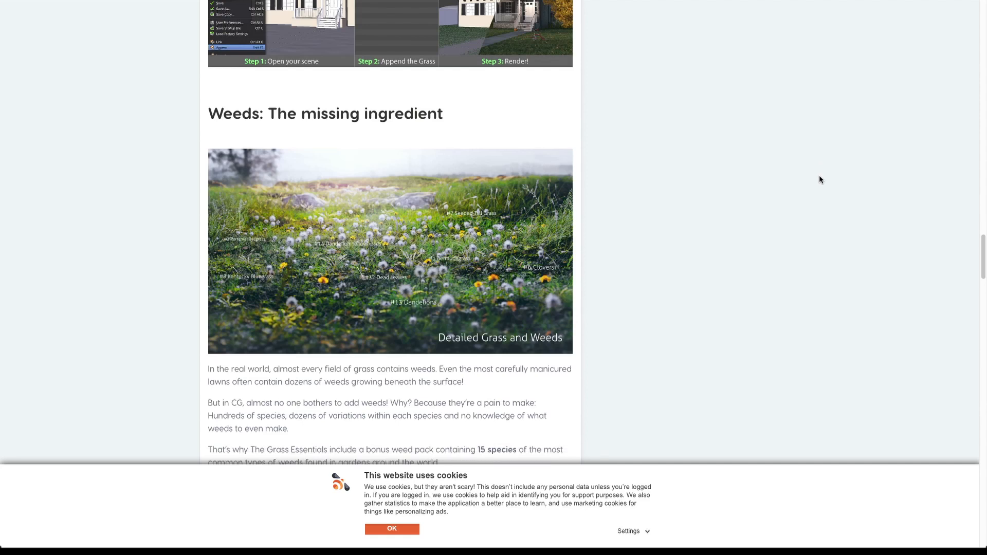
scroll(down, 3)
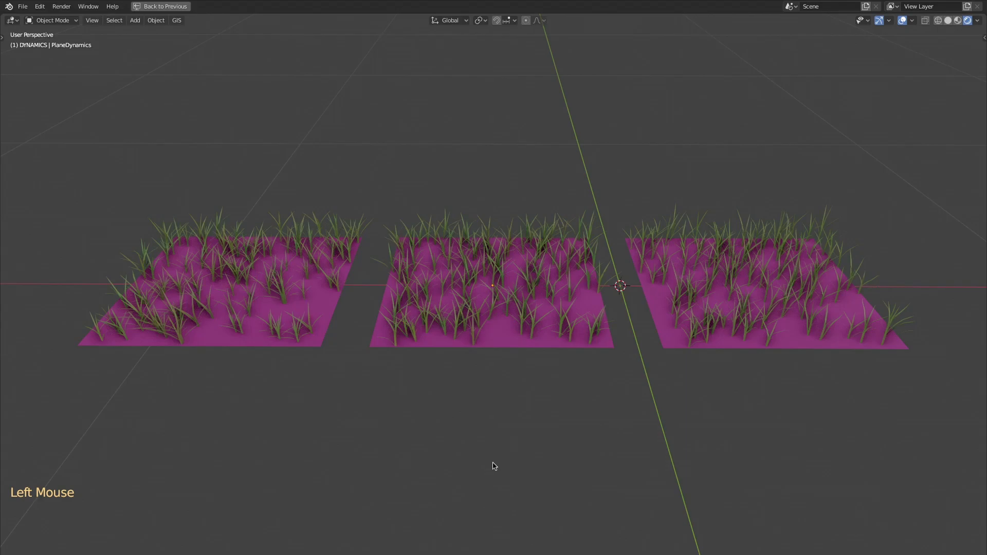
Step: Play the wind animation through to frame 172 and leave the full layout showing
key(space)
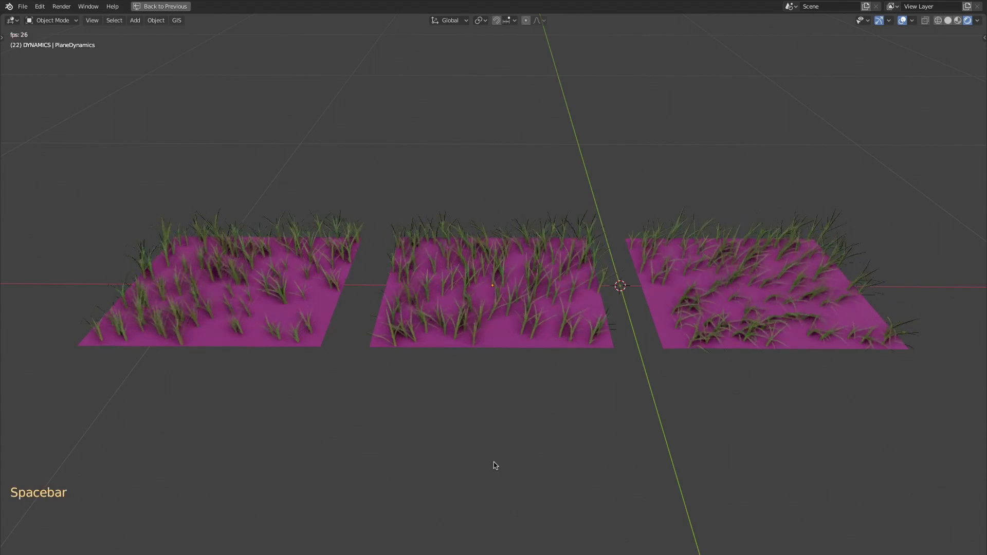
key(space)
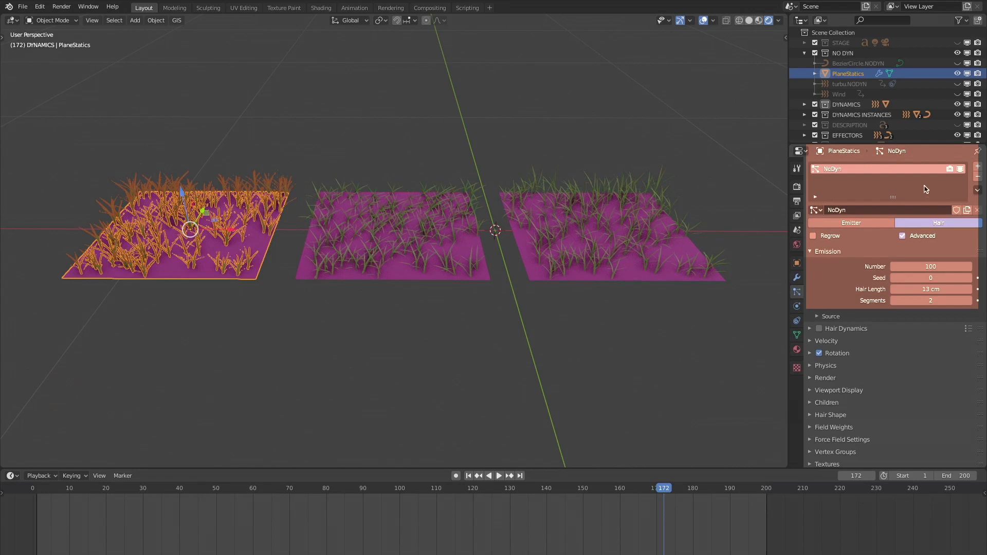
Step: Inspect turbu.NODYN and BezierCircle.NODYN in the Outliner, showing the circle path's transform properties
click(903, 235)
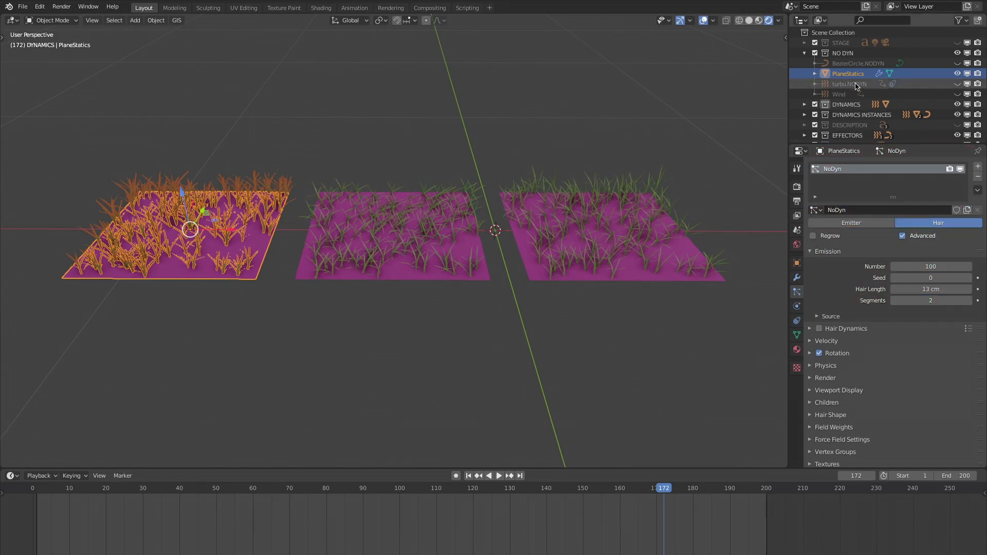
click(850, 83)
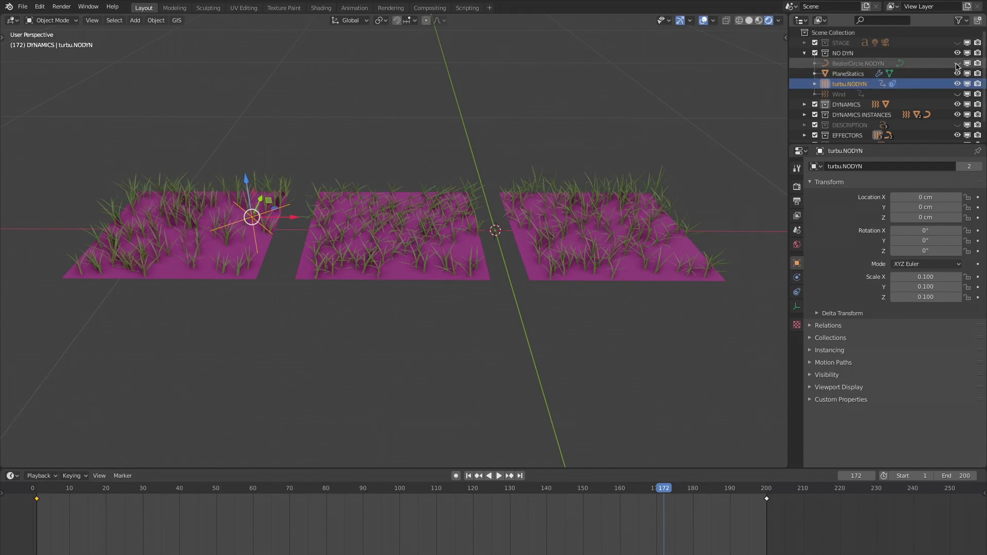
double_click(858, 62)
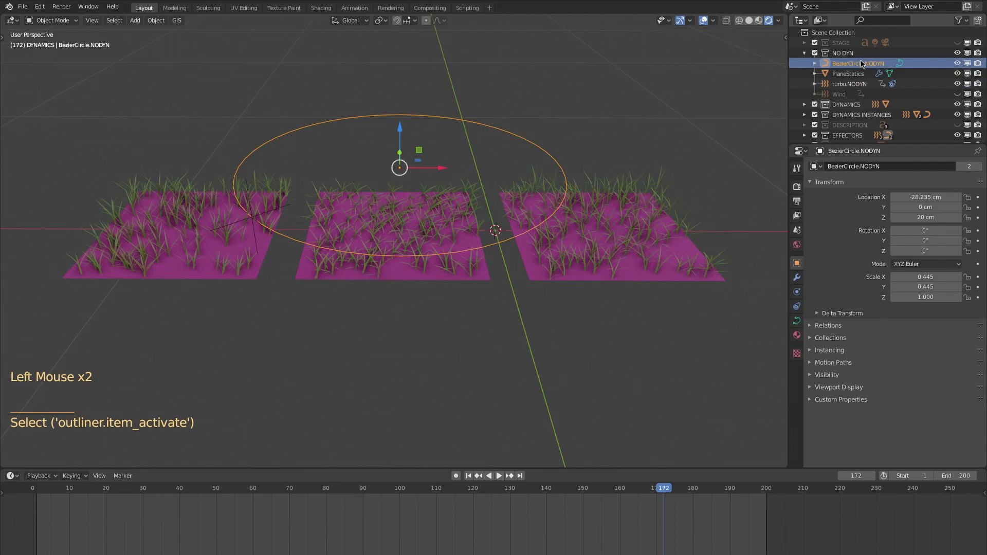
double_click(858, 62)
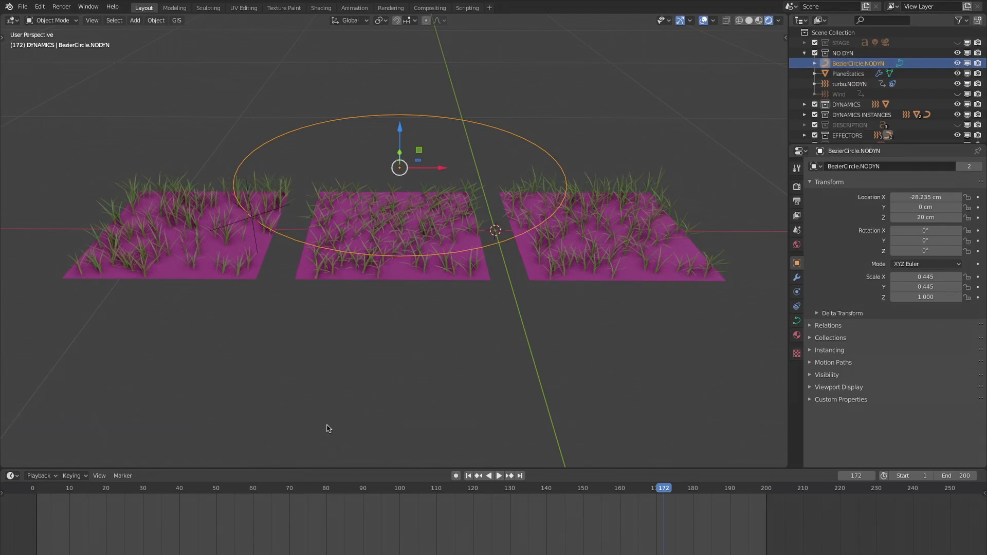
key(space)
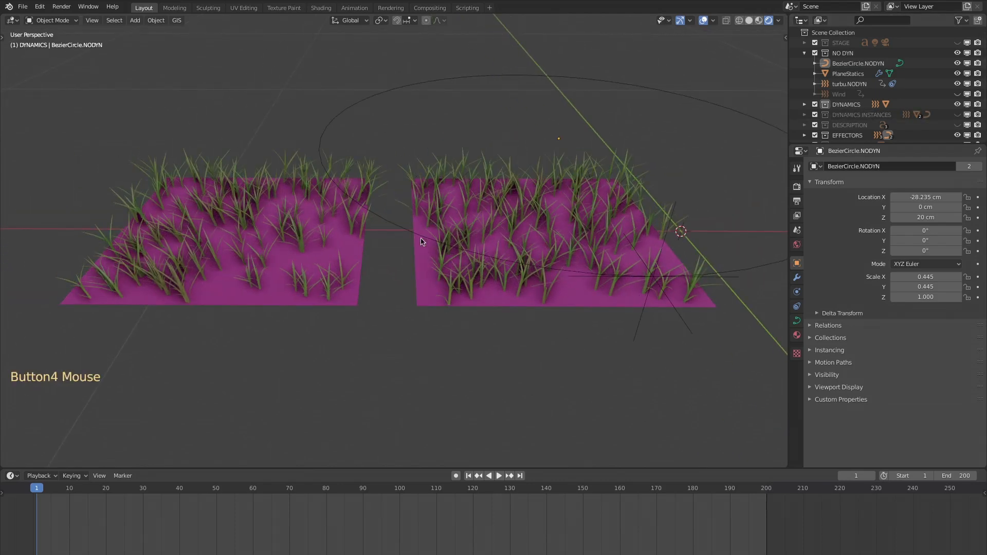
Step: Play the wind animation in the maximized viewport, then stop and return to PlaneStatics' Render settings
key(space)
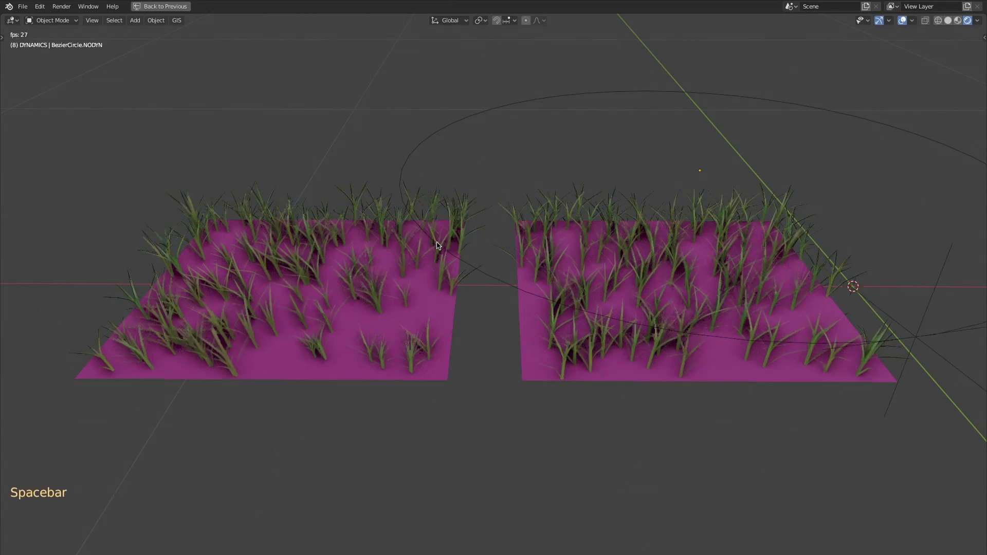
key(space)
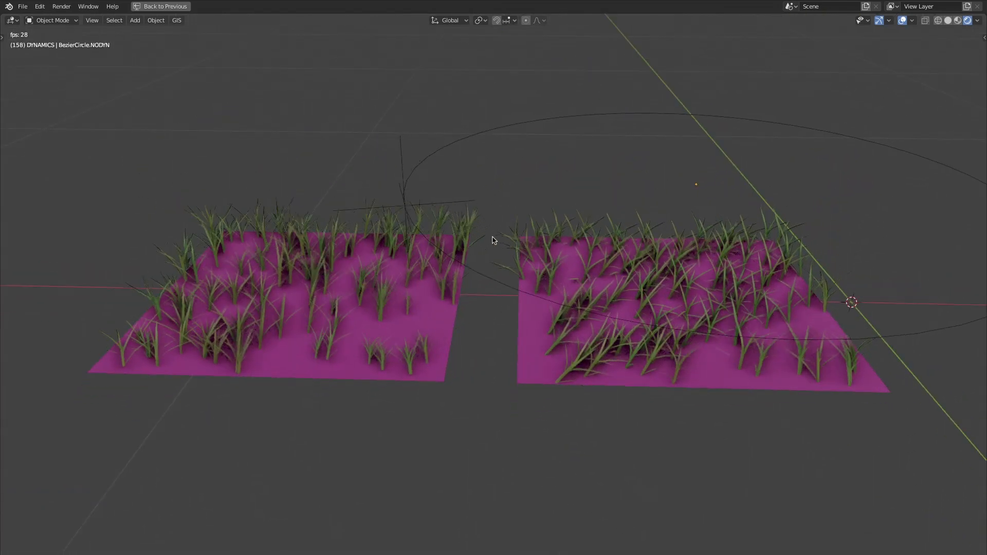
key(space)
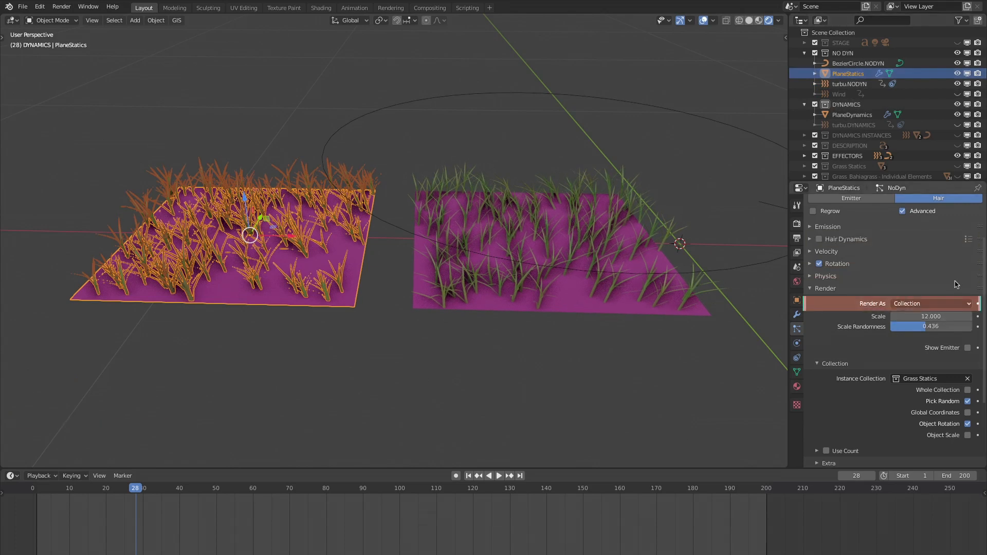
Step: Enable Hair Dynamics on the PlaneDynamics grass plane and play the animation to see blades bend
click(561, 297)
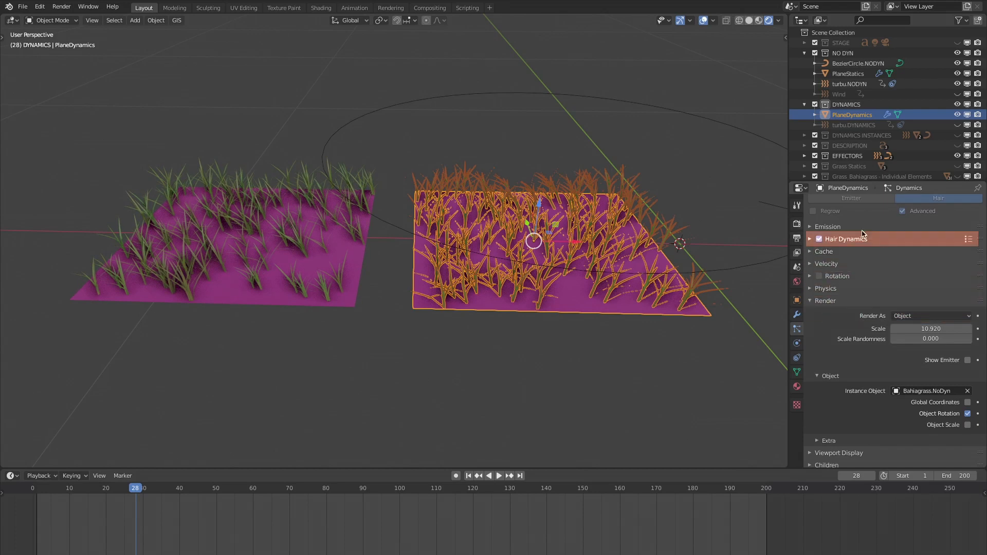
click(812, 239)
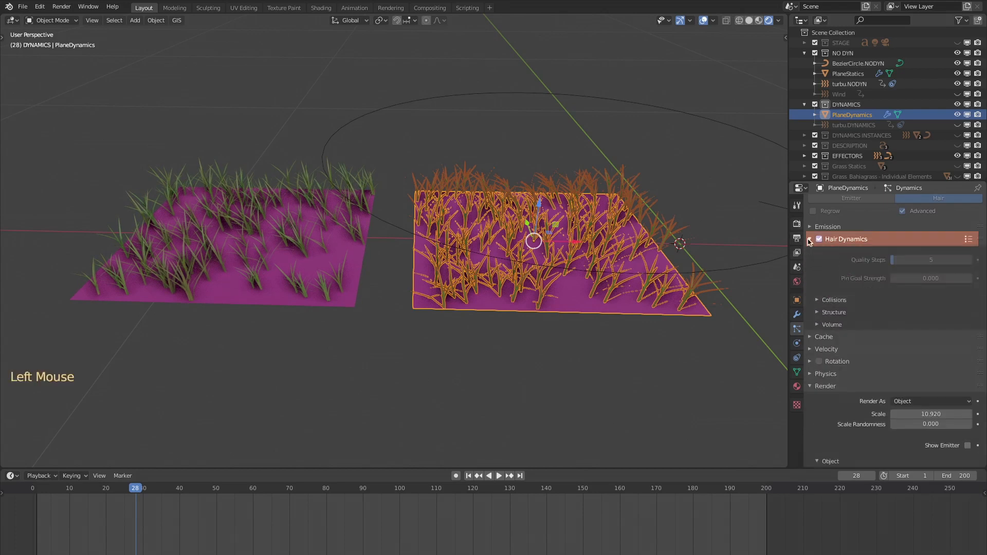
key(space)
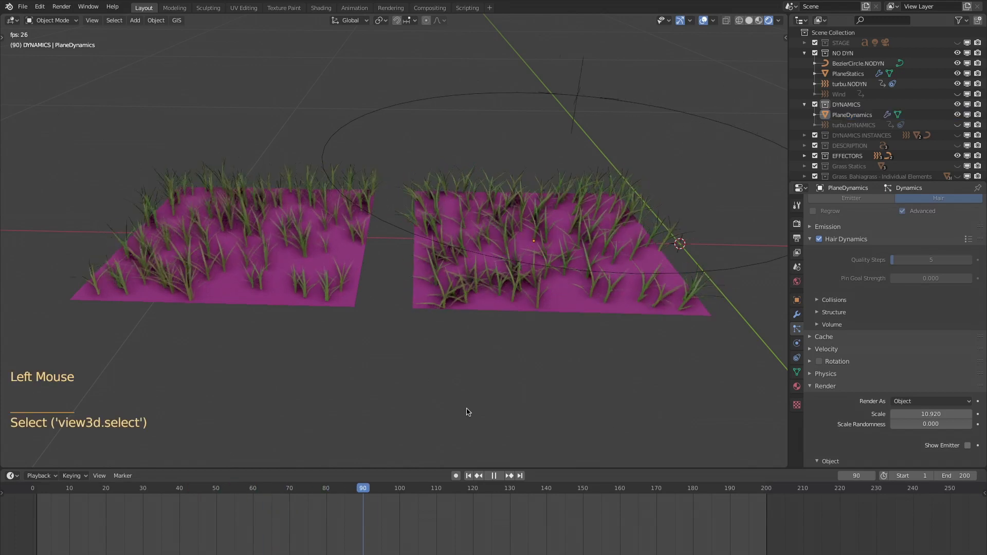
Step: Switch to top view, zoom into the dynamic plane and stop playback at frame 1
key(KP_7)
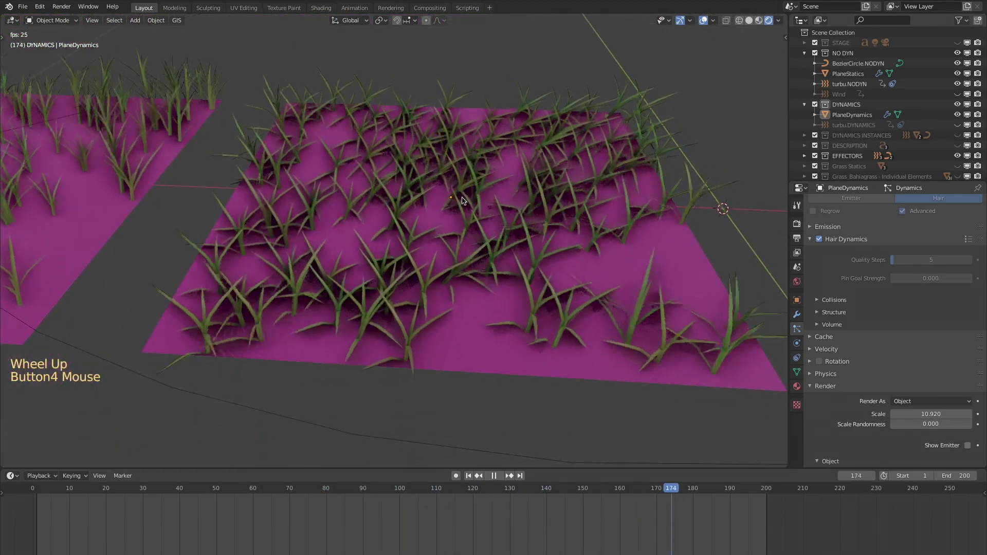
scroll(down, 3)
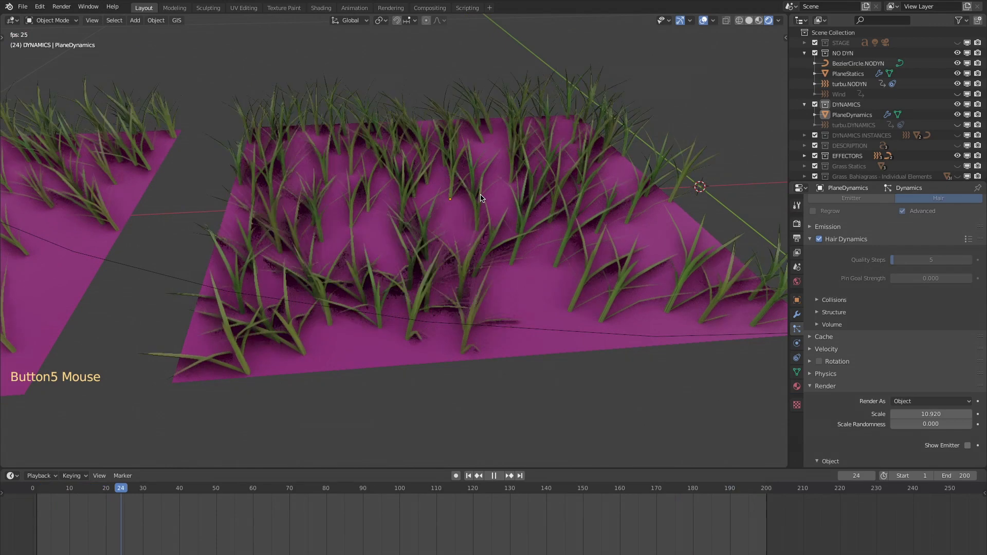
click(494, 476)
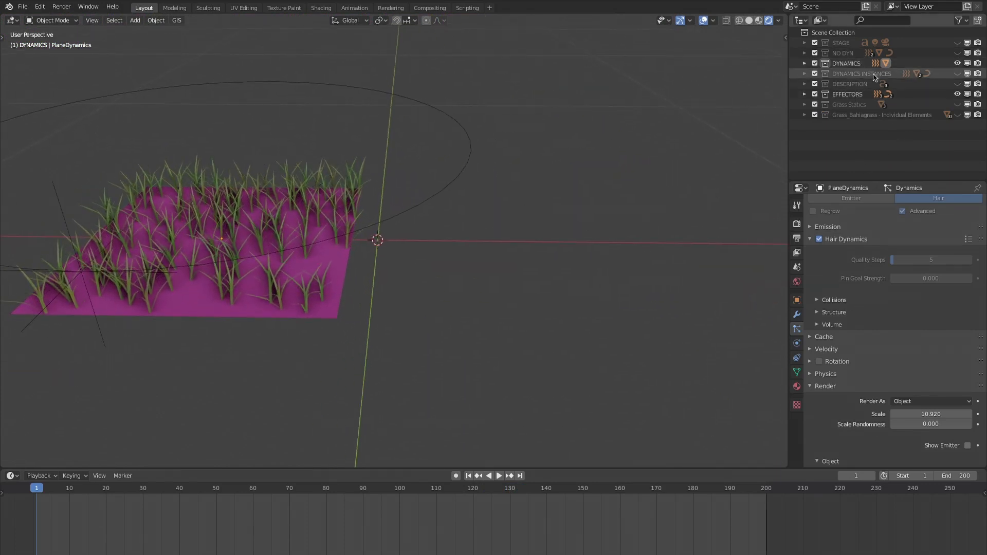
Step: Reveal the DYNAMICS INSTANCES grass plane and play the animation so both grass fields sway in the wind
click(498, 475)
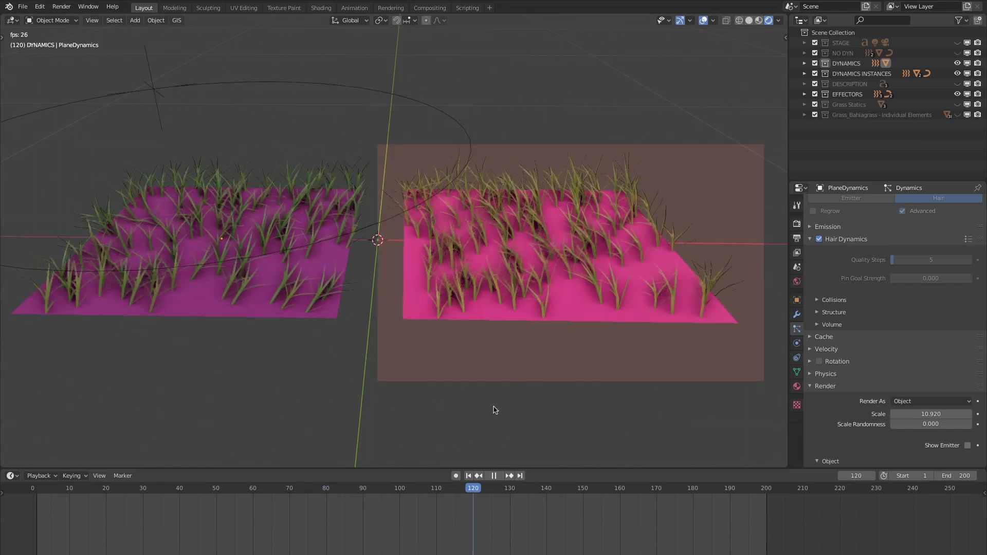
click(494, 475)
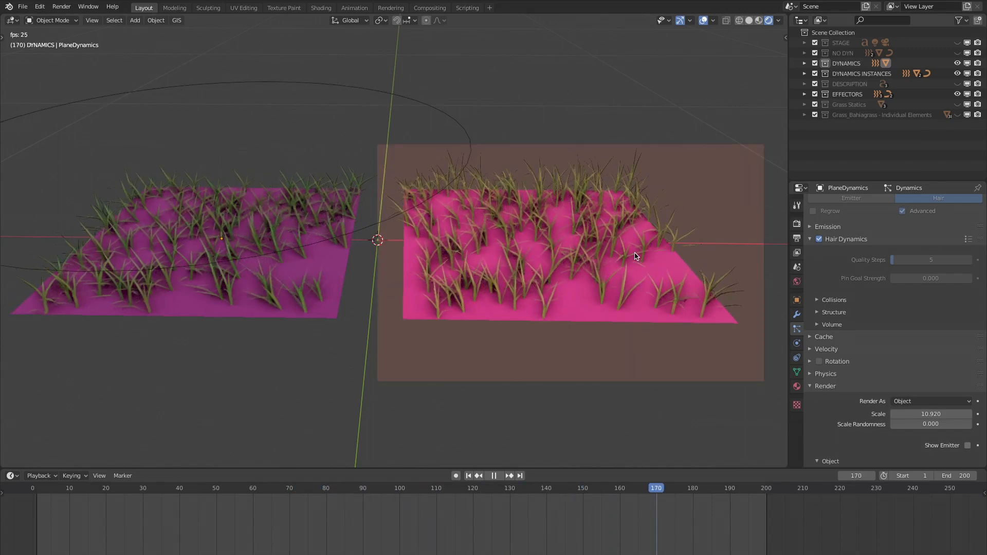
click(106, 487)
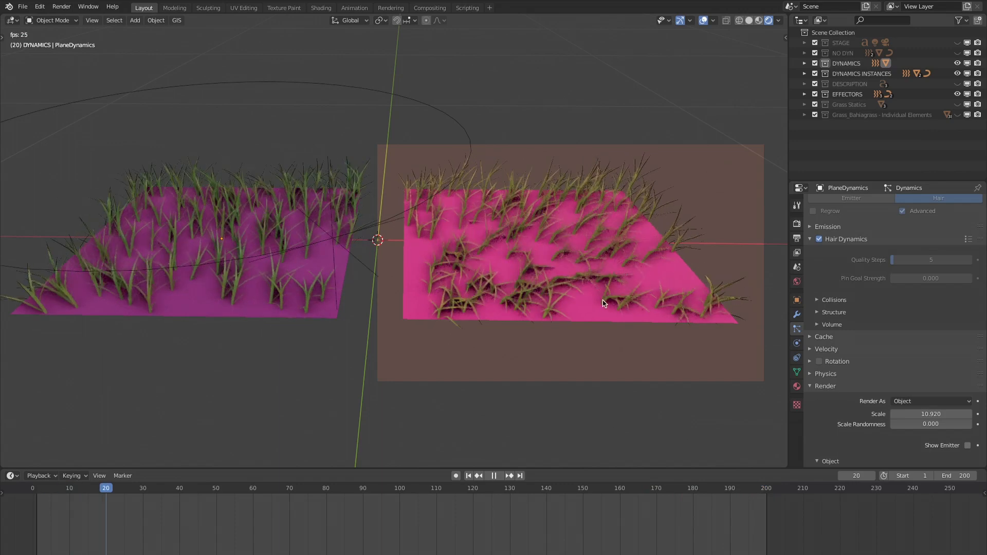
click(292, 487)
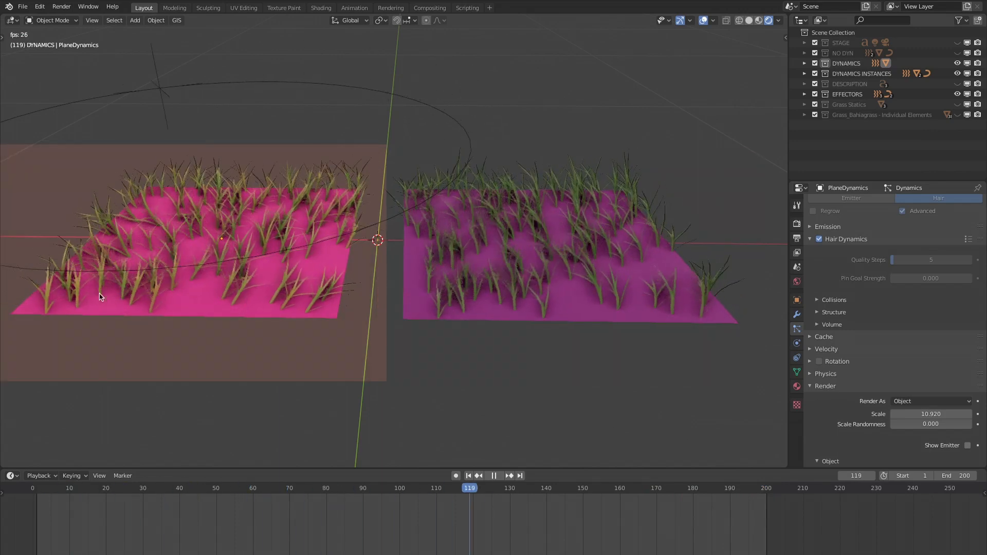
click(493, 475)
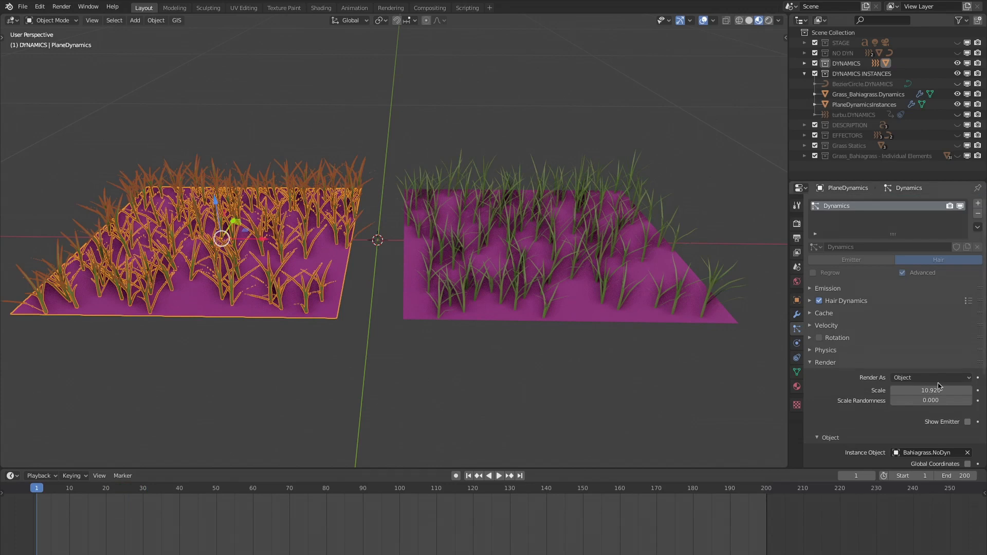
Step: Set Render As to Path for both PlaneDynamics and PlaneDynamicsInstances particle systems
click(931, 378)
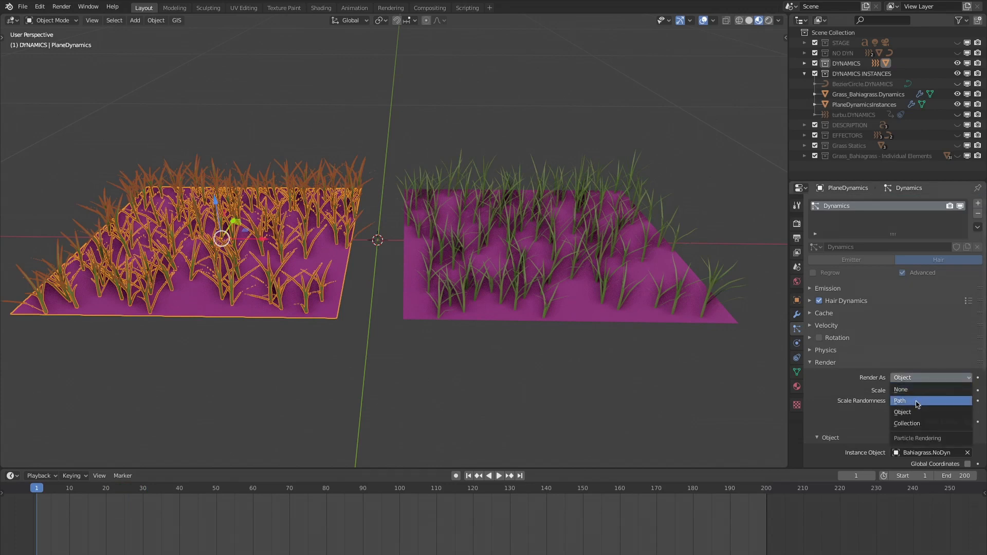
click(901, 402)
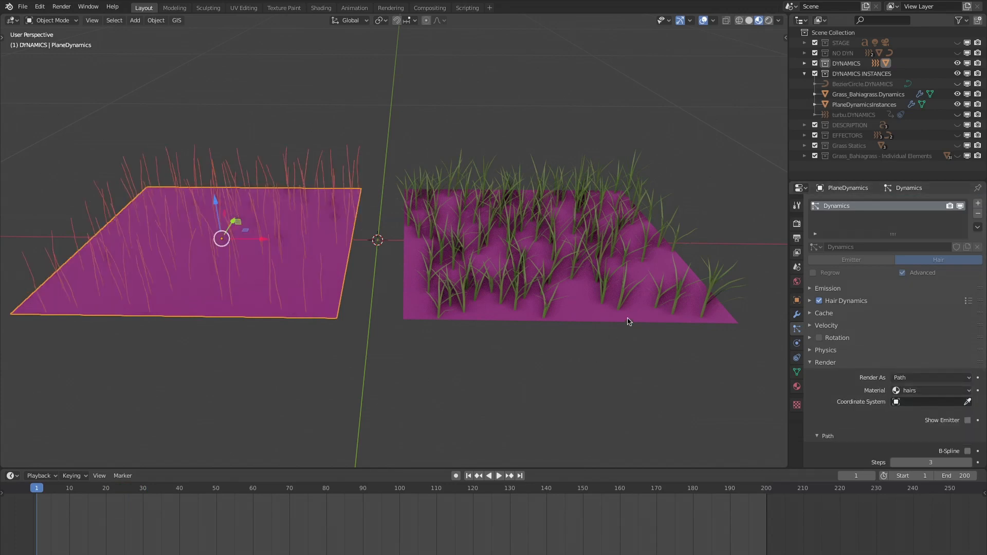
click(930, 378)
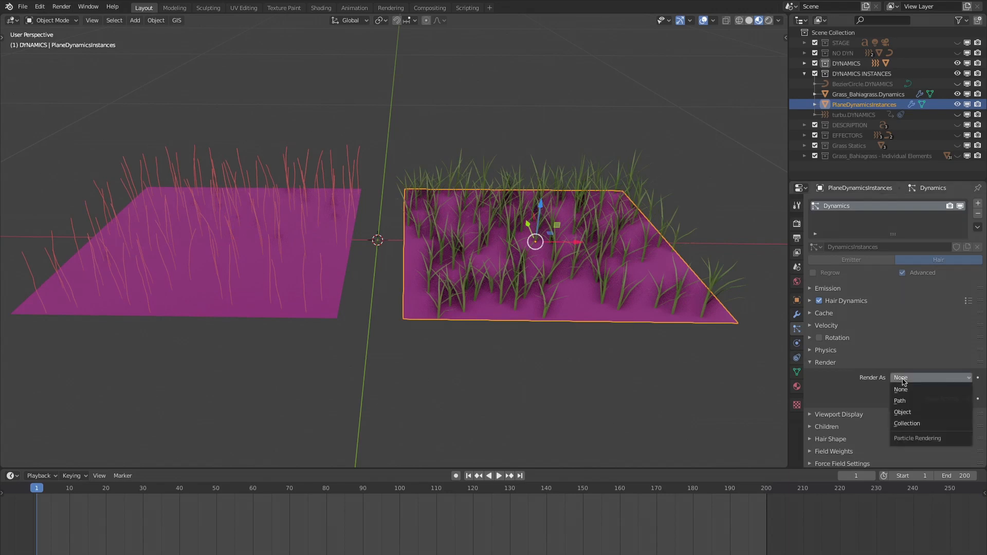
click(900, 400)
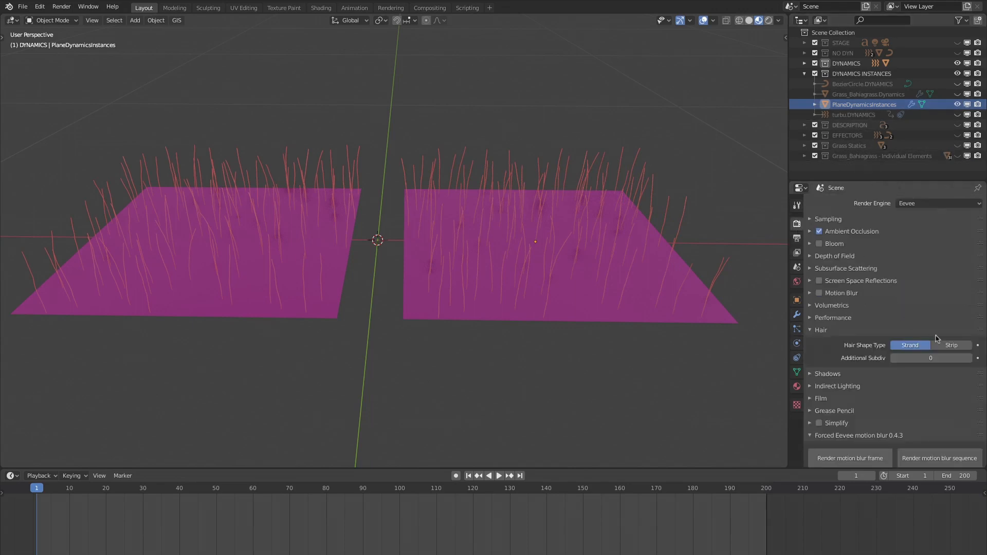
Step: Set the hair shape to Strip, show the DESCRIPTION labels and play the animation to frame 39
click(952, 345)
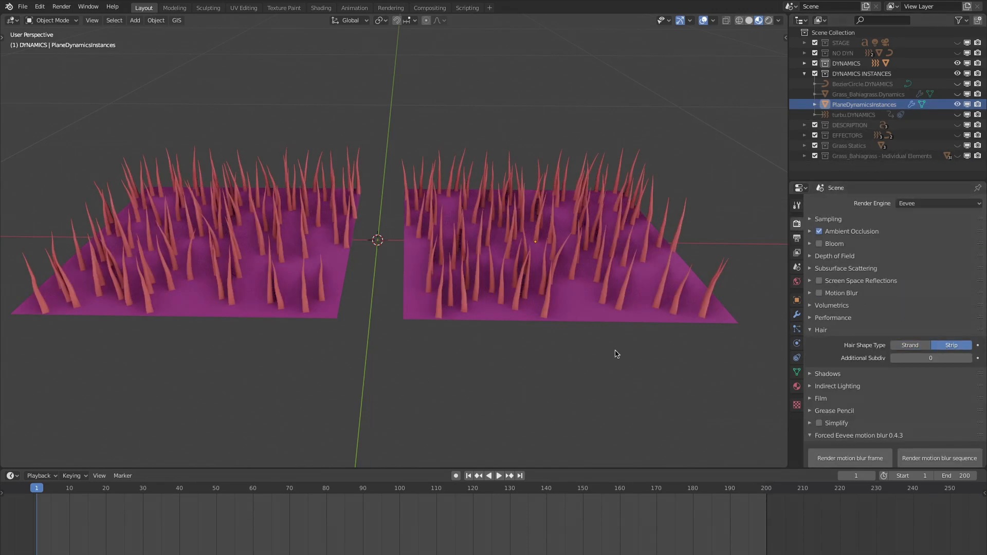
click(498, 475)
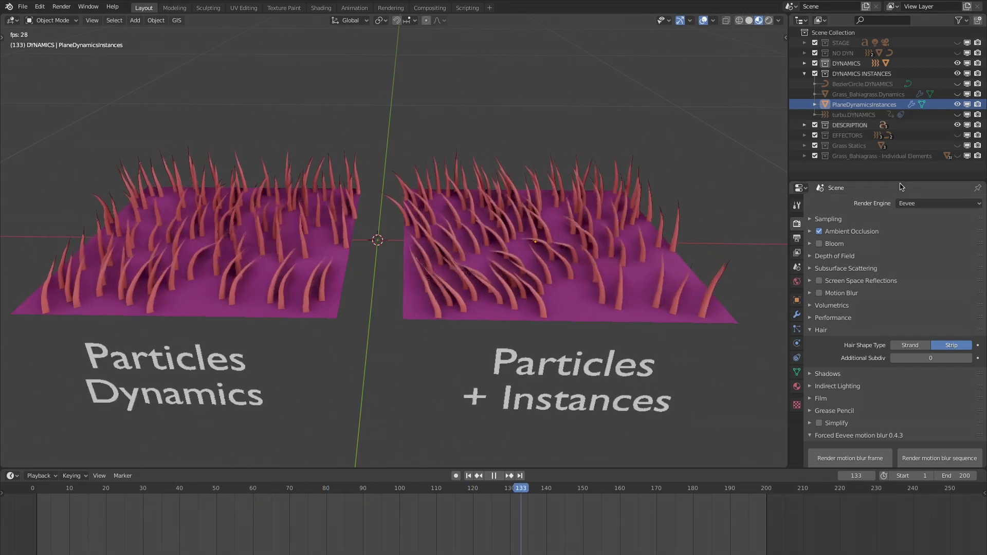
click(495, 476)
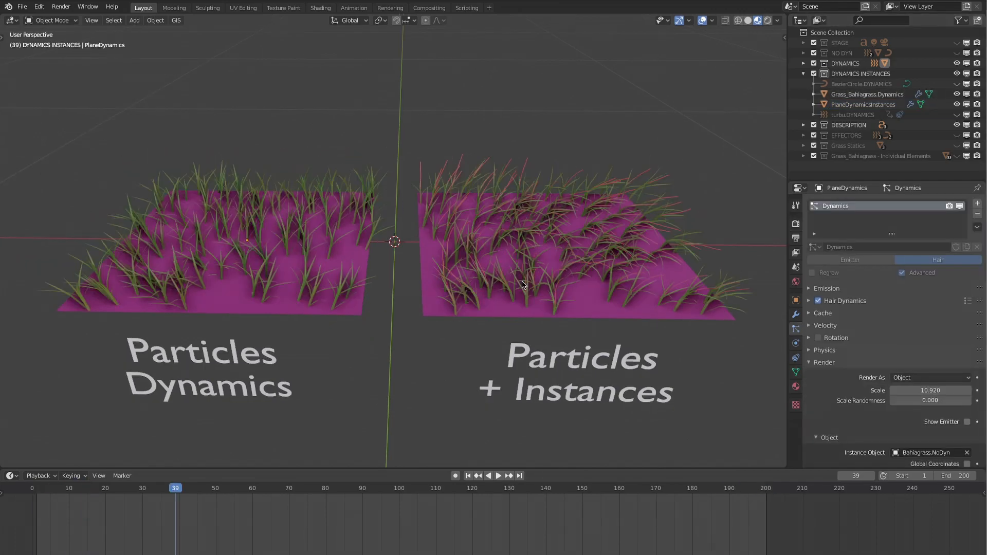
Step: Select Grass_Bahiagrass.Dynamics and show its Particle Instance modifier tied to PlaneDynamicsInstances
click(863, 105)
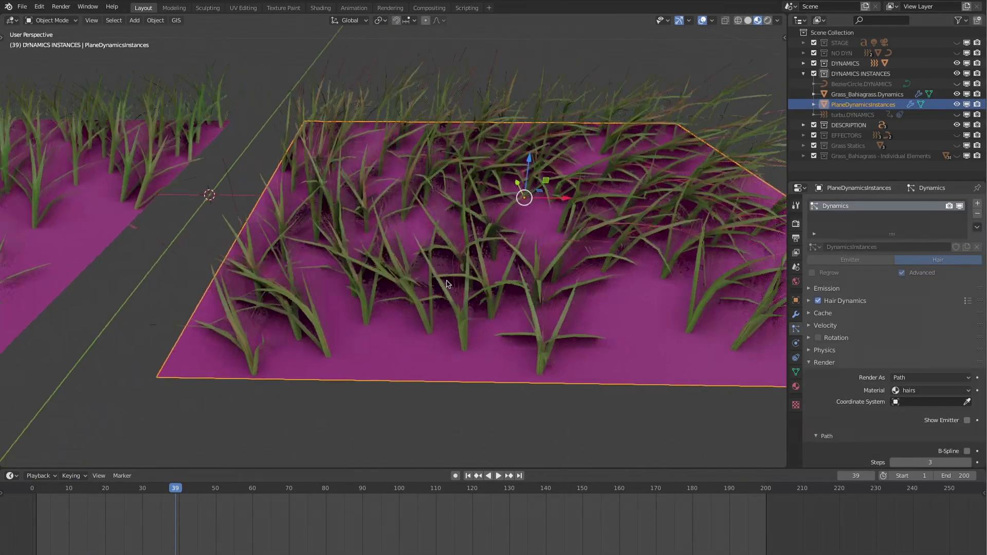
click(867, 94)
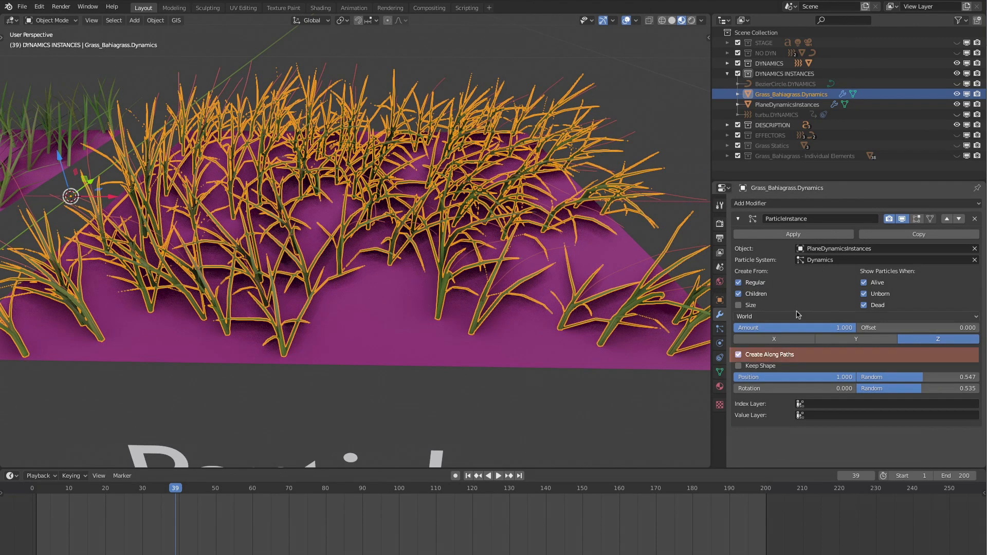
Step: Toggle Create Along Paths off and on, then set position randomness 0.406 and rotation randomness 0.505
click(739, 355)
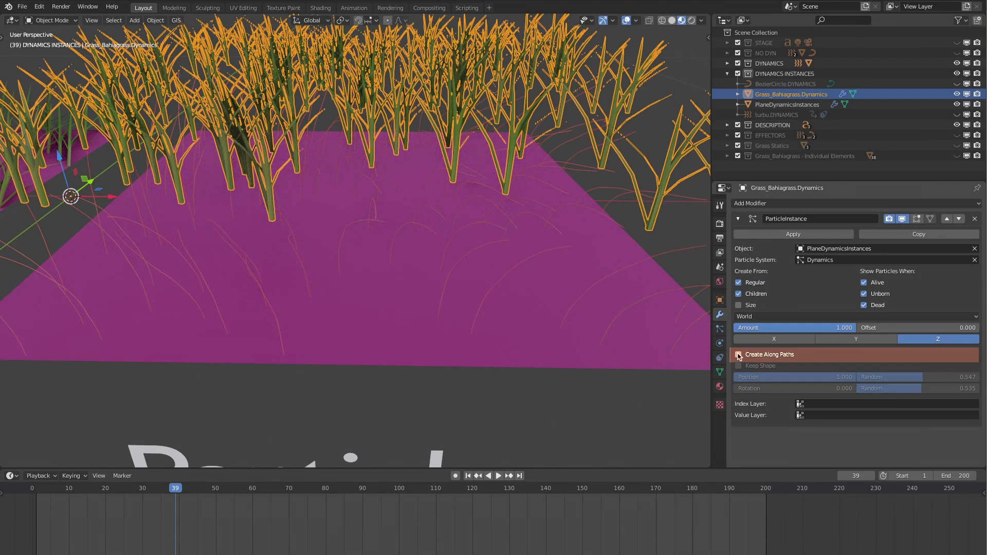
click(738, 355)
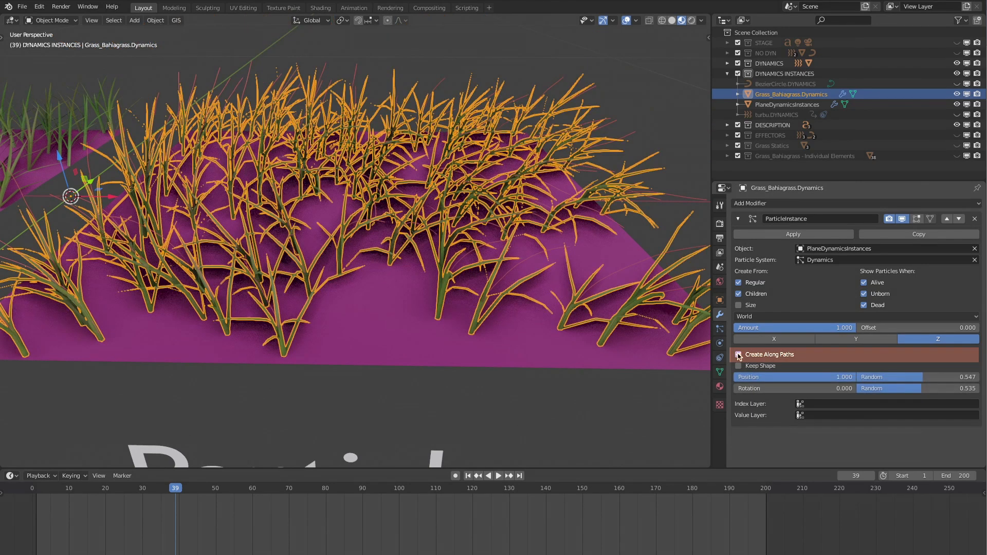
click(738, 355)
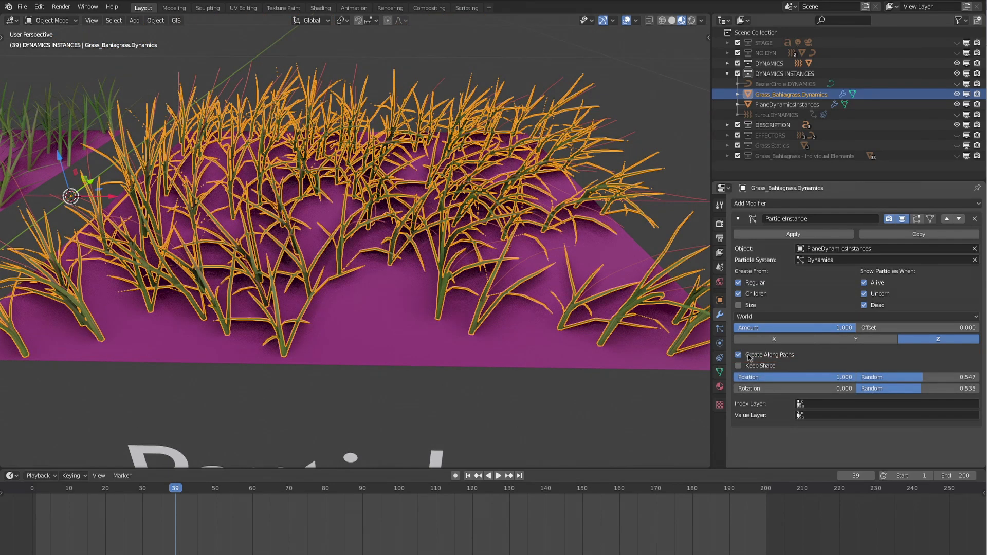
click(738, 355)
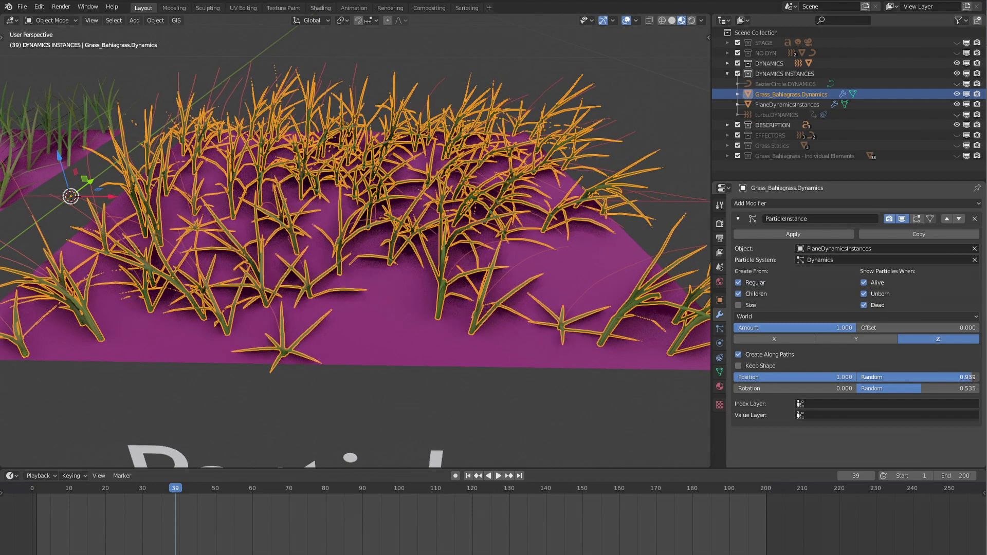
drag(938, 376, 894, 377)
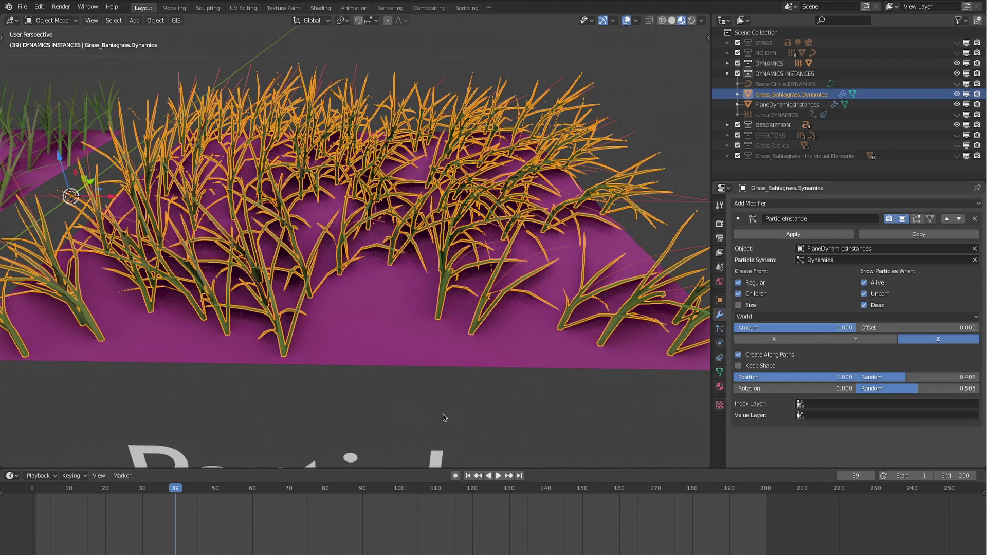
Step: Play the wind animation to frame 167 with instanced grass bending along the paths, then stop
click(498, 475)
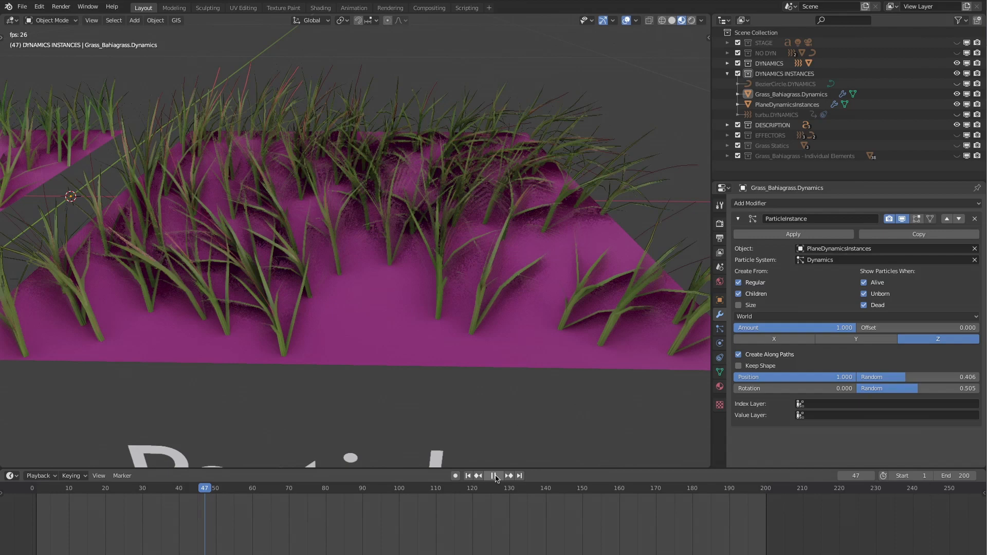
click(495, 475)
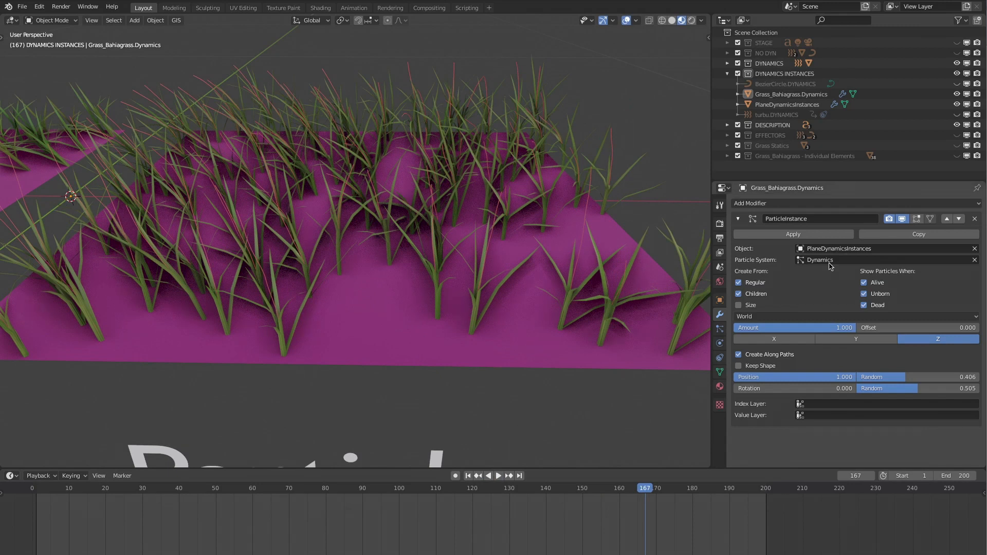
Step: Set PlaneDynamicsInstances particle Render As to None, then select Grass_Bahiagrass.Dynamics for a closer look
click(787, 104)
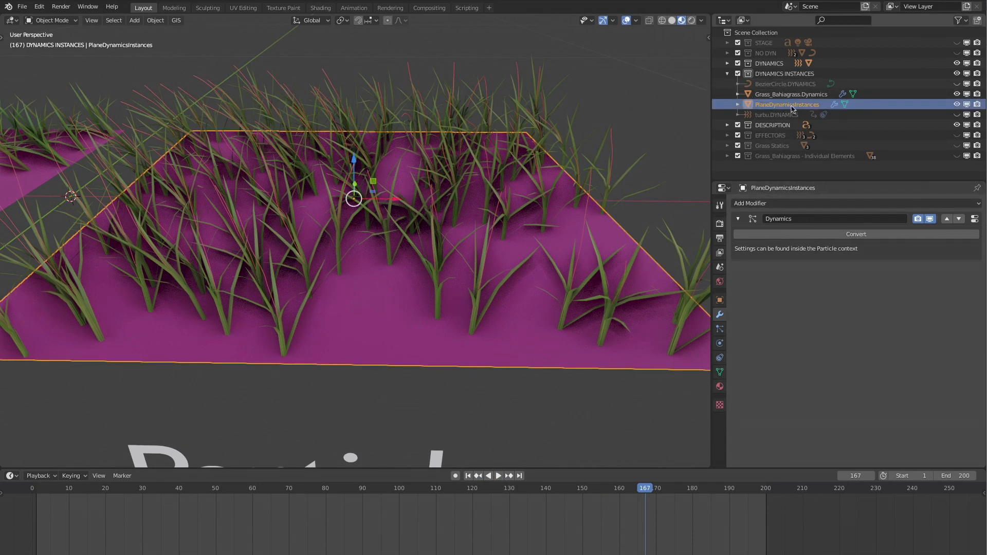
click(720, 328)
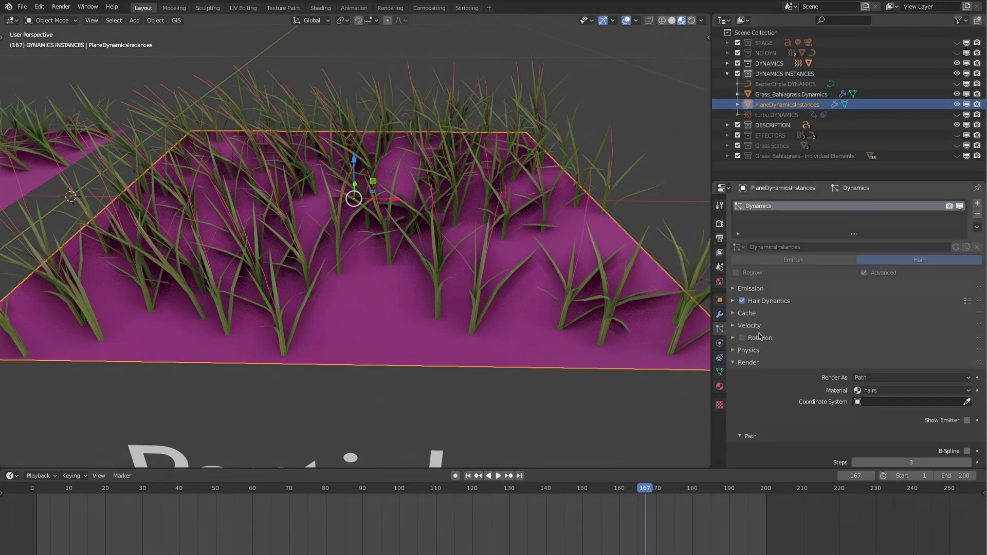
click(911, 377)
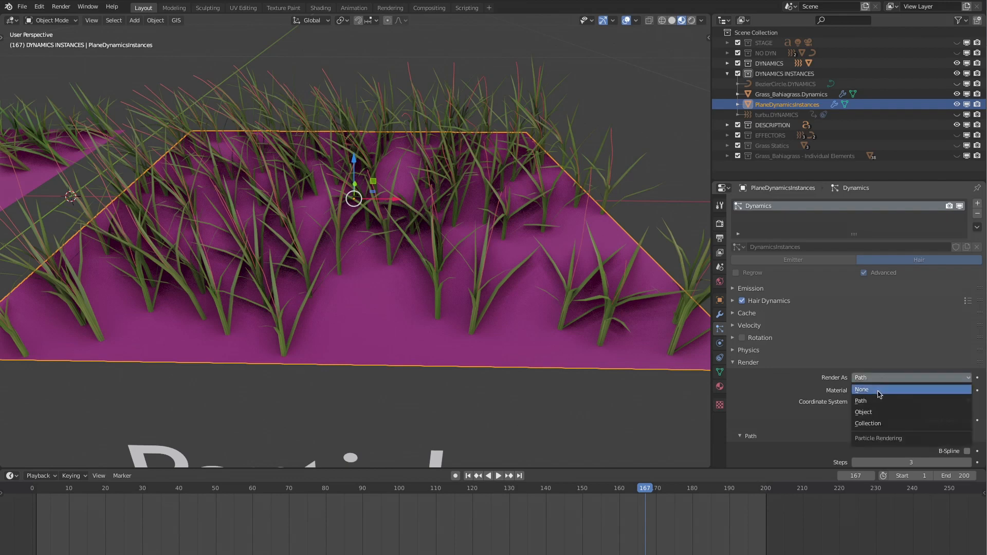
click(862, 388)
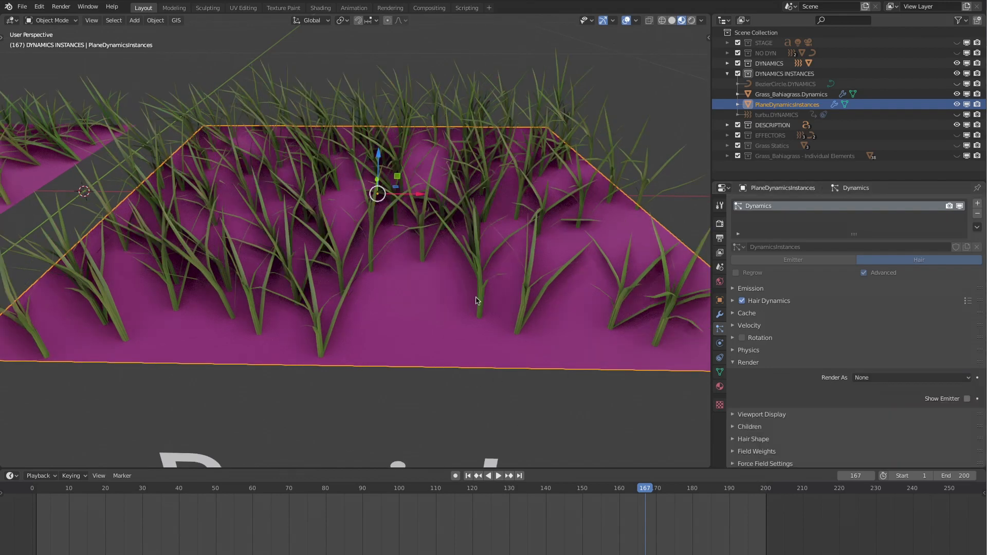
click(792, 93)
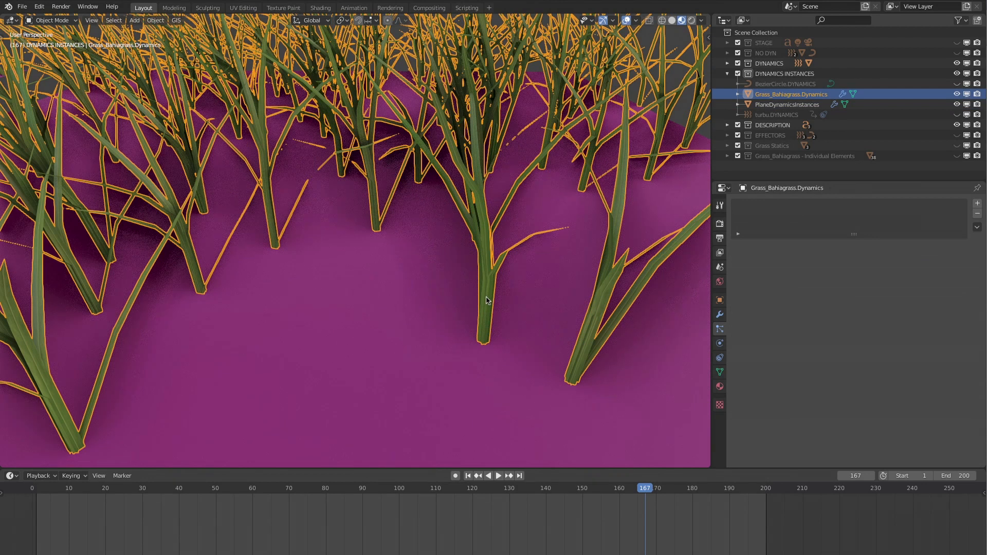